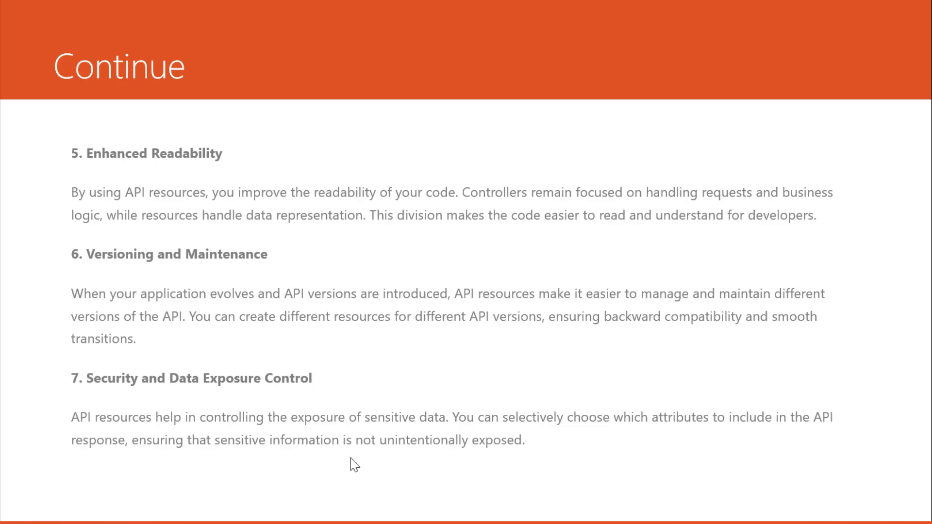
{"action": "mouse_move", "coordinate": [479, 457]}
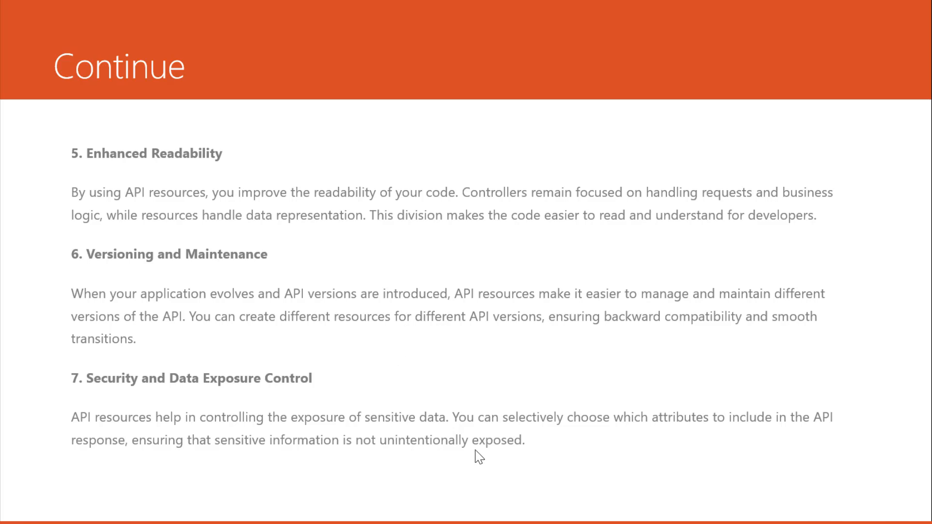